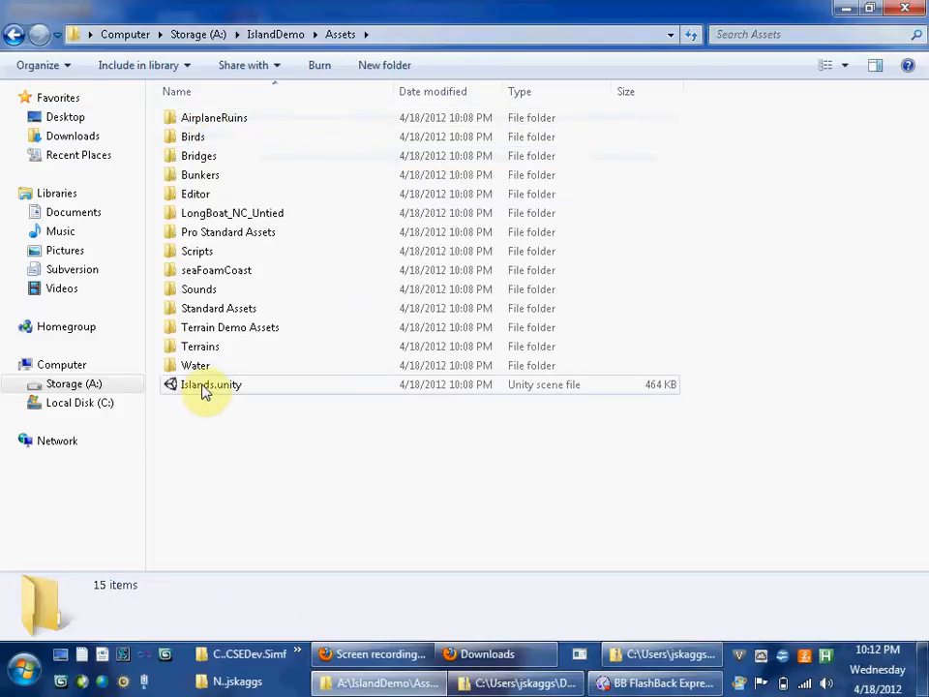
Open Islands.unity from the IslandDemo assets and accept the Fix now pragma prompt
{"action": "left_click", "coordinate": [209, 385]}
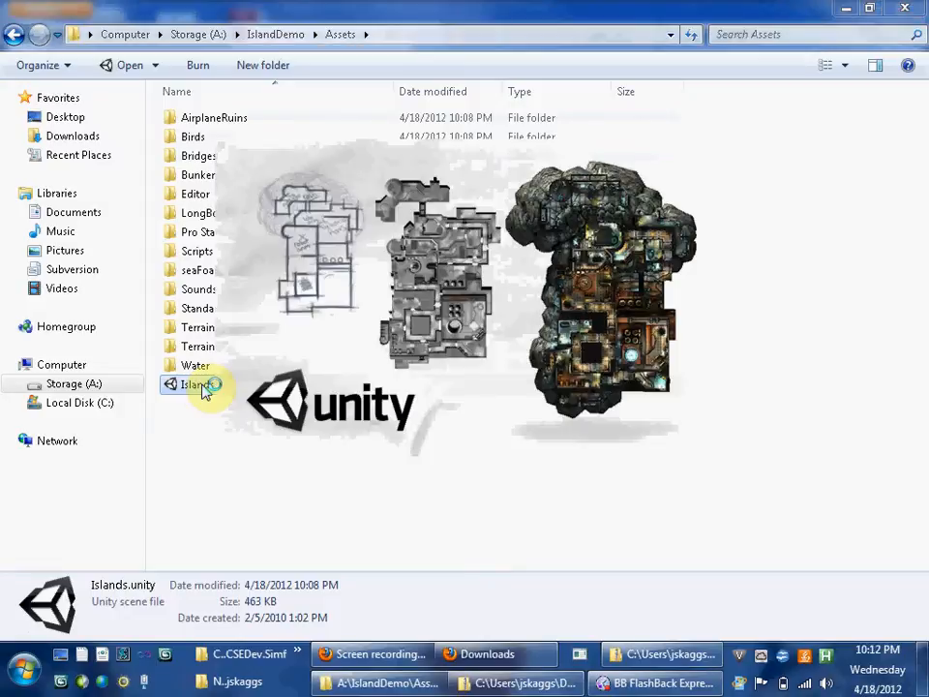
{"action": "double_click", "coordinate": [199, 384]}
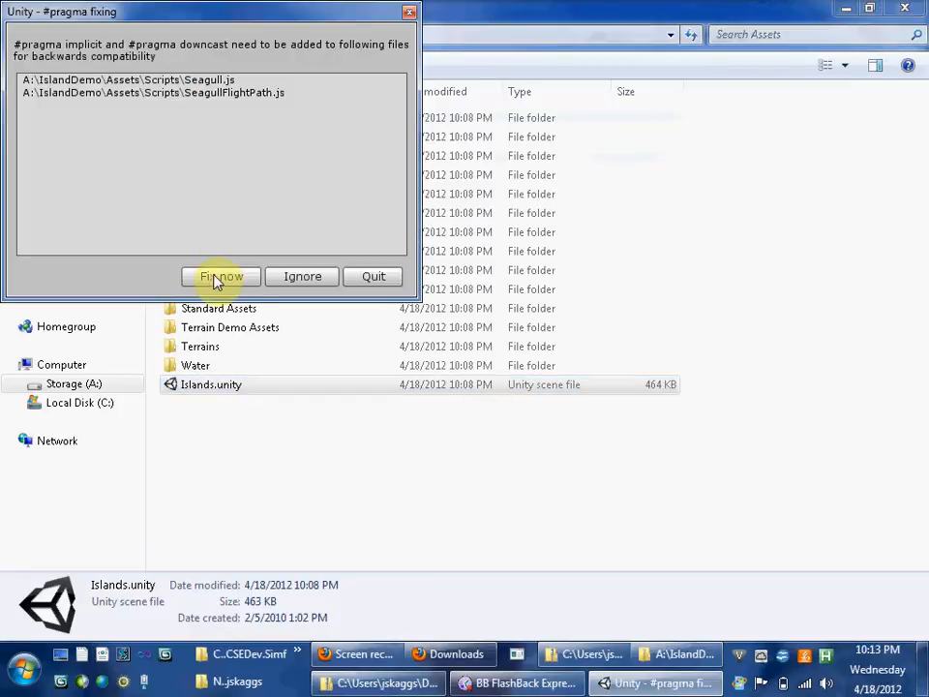
{"action": "left_click", "coordinate": [220, 275]}
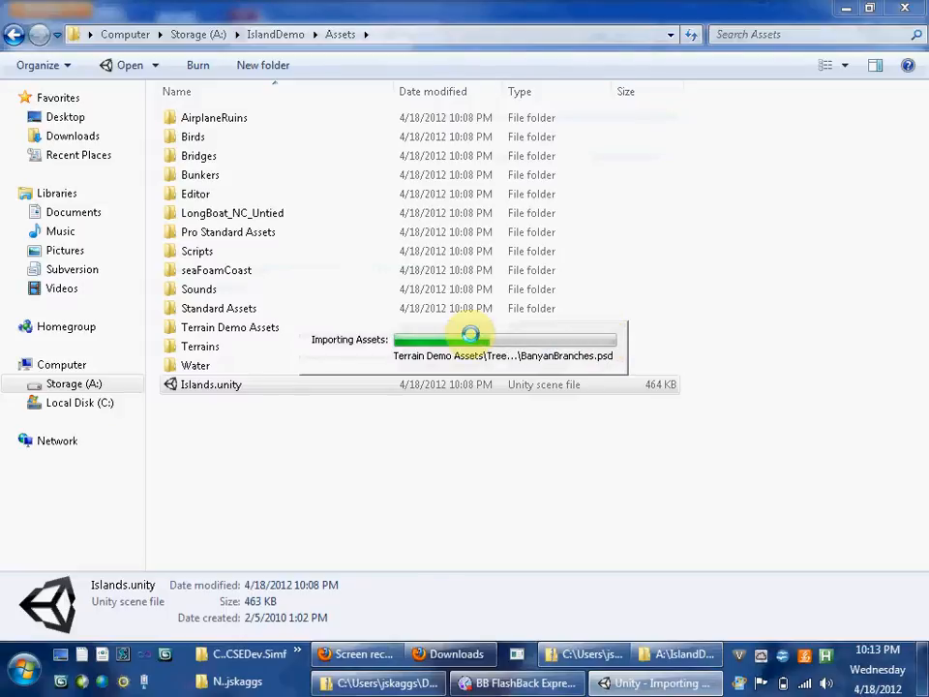
{"action": "mouse_move", "coordinate": [712, 303]}
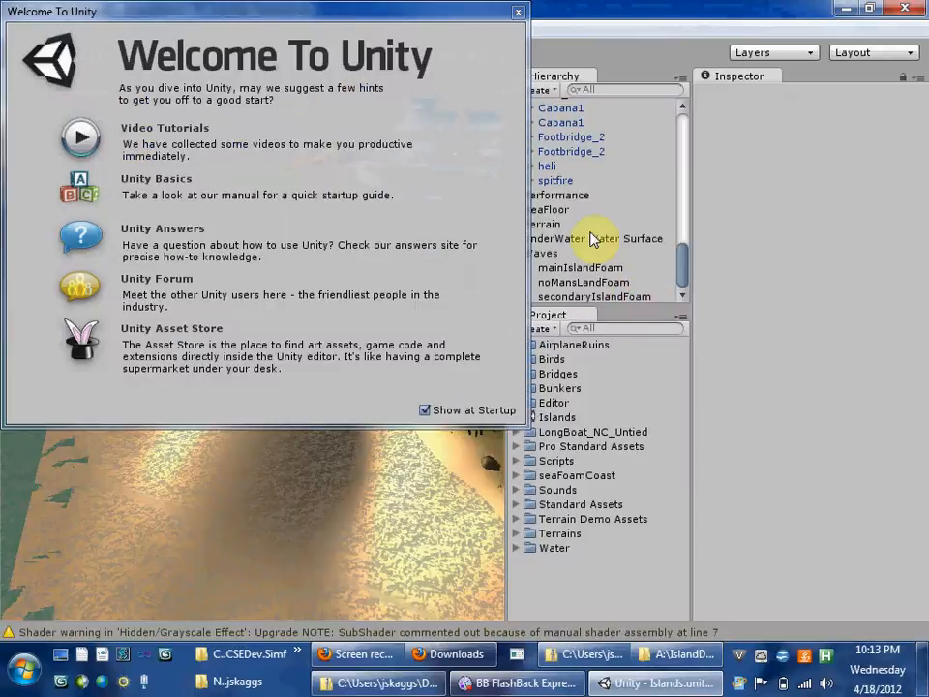
Close the Welcome To Unity window to reveal the Console's import warnings
{"action": "left_click", "coordinate": [517, 12]}
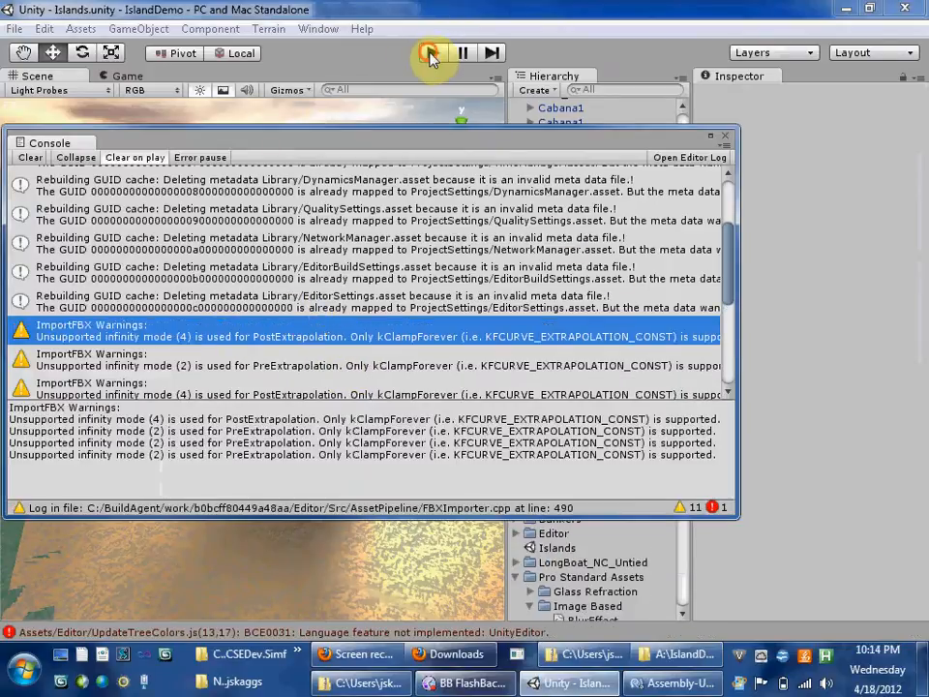
Comment out the UpdateTreeLightmapColor line in UpdateTreeColors.js with //
{"action": "left_click", "coordinate": [428, 53]}
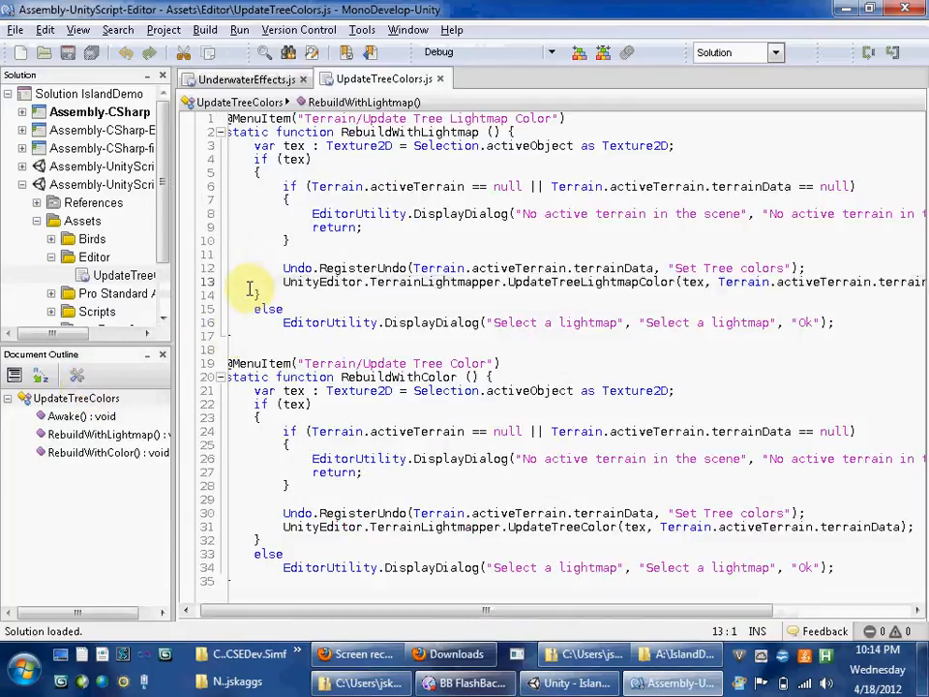
{"action": "type", "text": "//"}
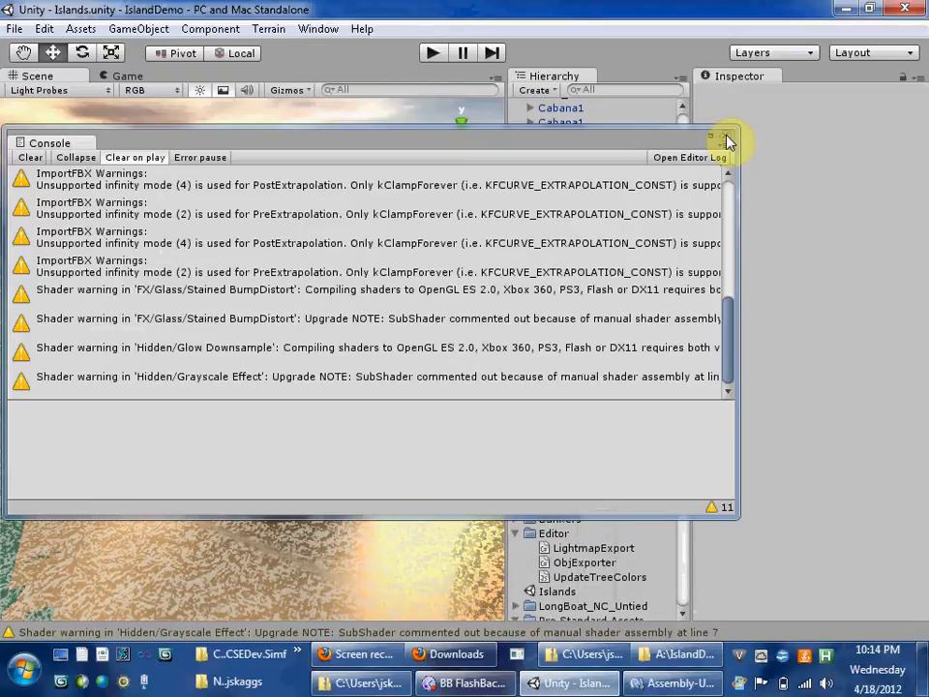
Close the Console, test-play the demo, and expand First Person Controller Prefab's children
{"action": "left_click", "coordinate": [731, 136]}
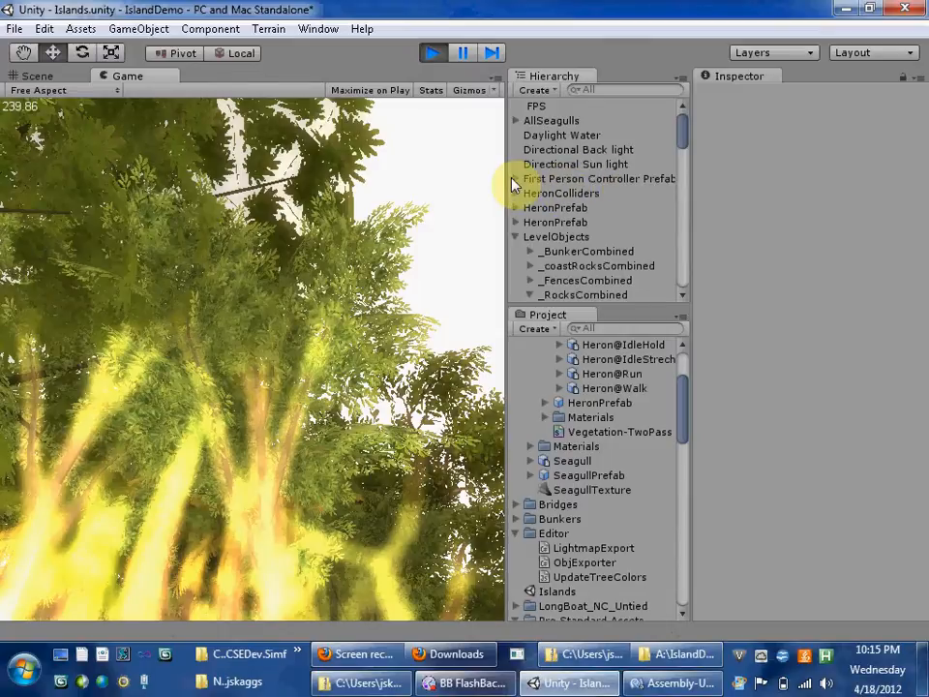
{"action": "left_click", "coordinate": [566, 207]}
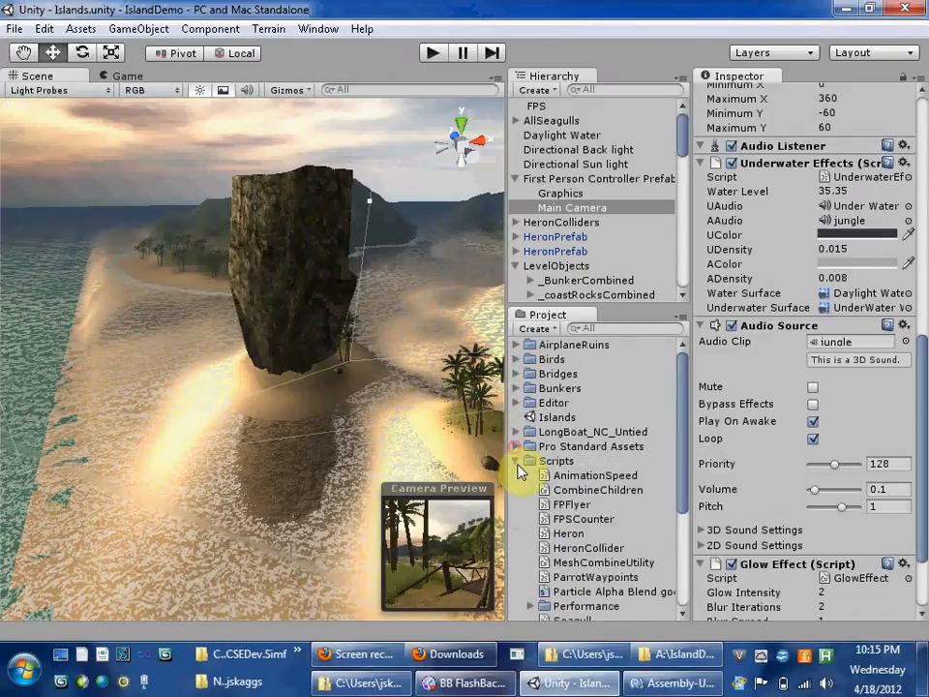
Select Terrain in the Hierarchy and open Window > Lightmapping
{"action": "left_click", "coordinate": [522, 266]}
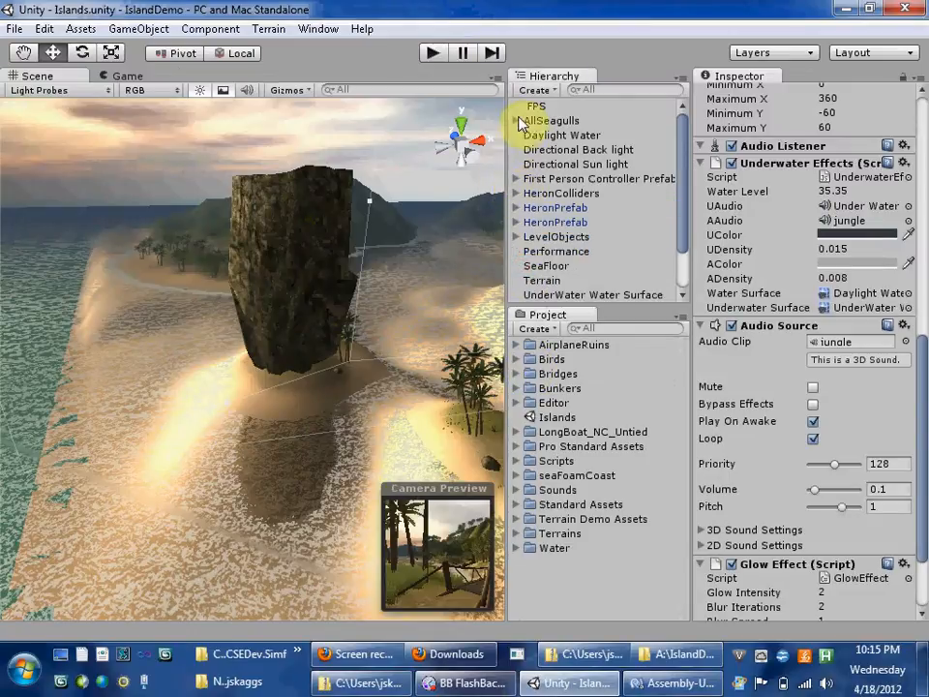
{"action": "left_click", "coordinate": [542, 280]}
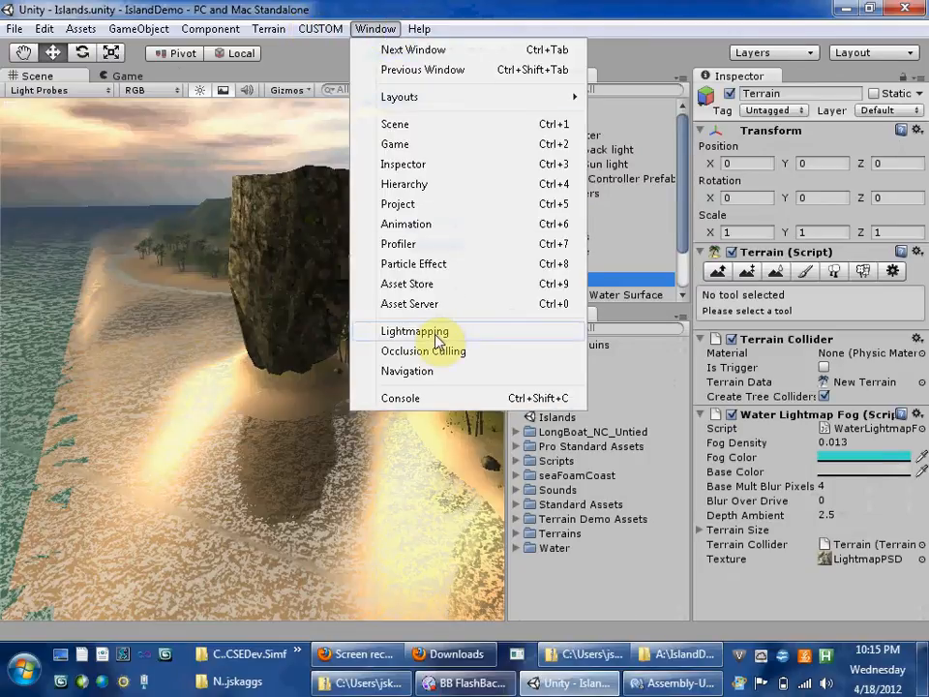
{"action": "left_click", "coordinate": [415, 331]}
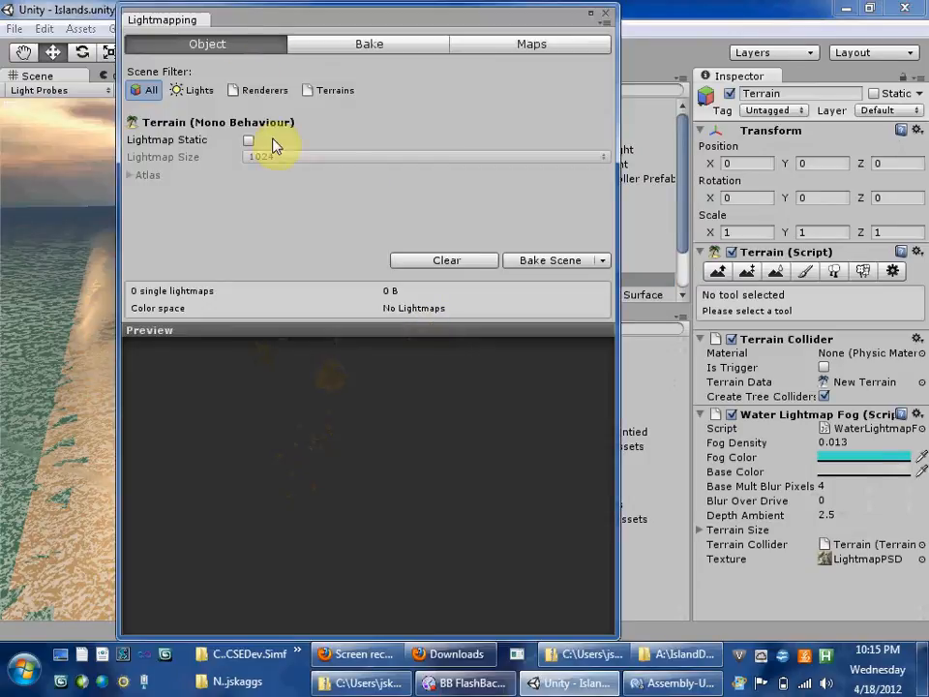
Mark the terrain Lightmap Static, set lightmap size 128, and bake the scene
{"action": "left_click", "coordinate": [248, 140]}
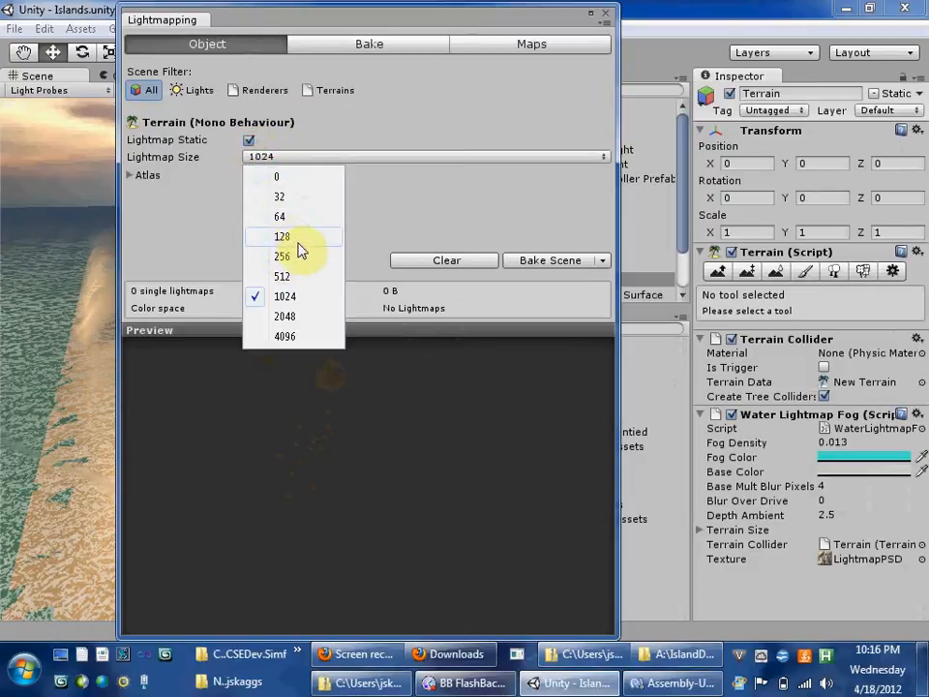
{"action": "left_click", "coordinate": [282, 236]}
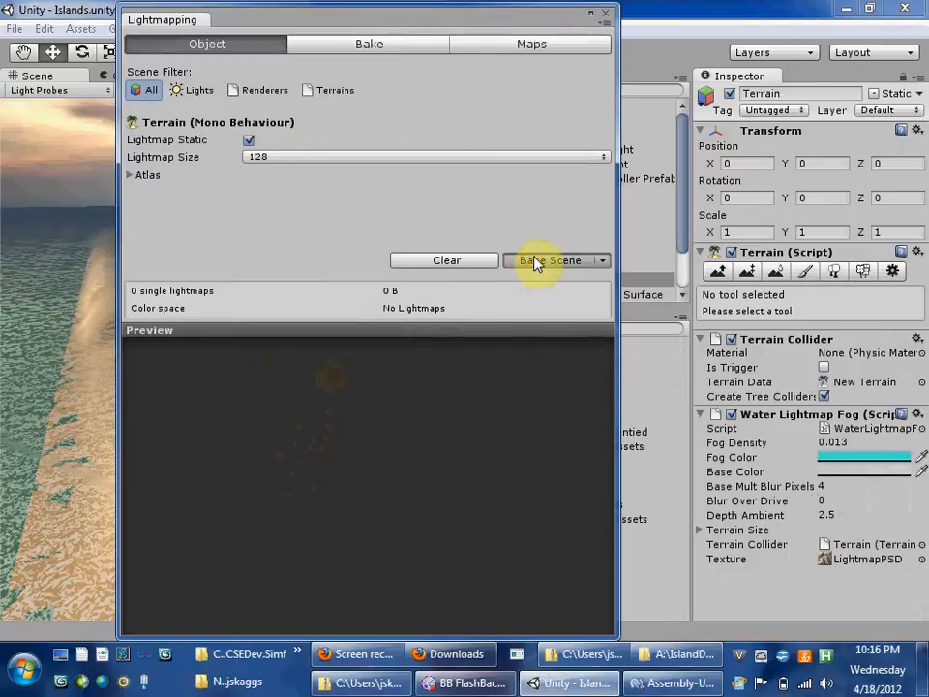
{"action": "mouse_move", "coordinate": [551, 230]}
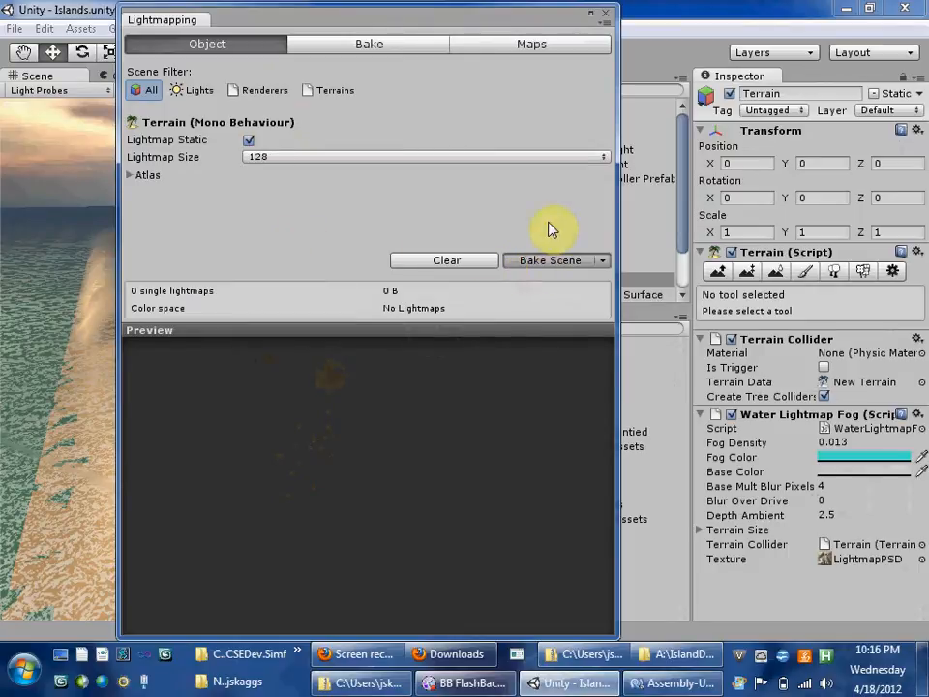
{"action": "left_click", "coordinate": [550, 260]}
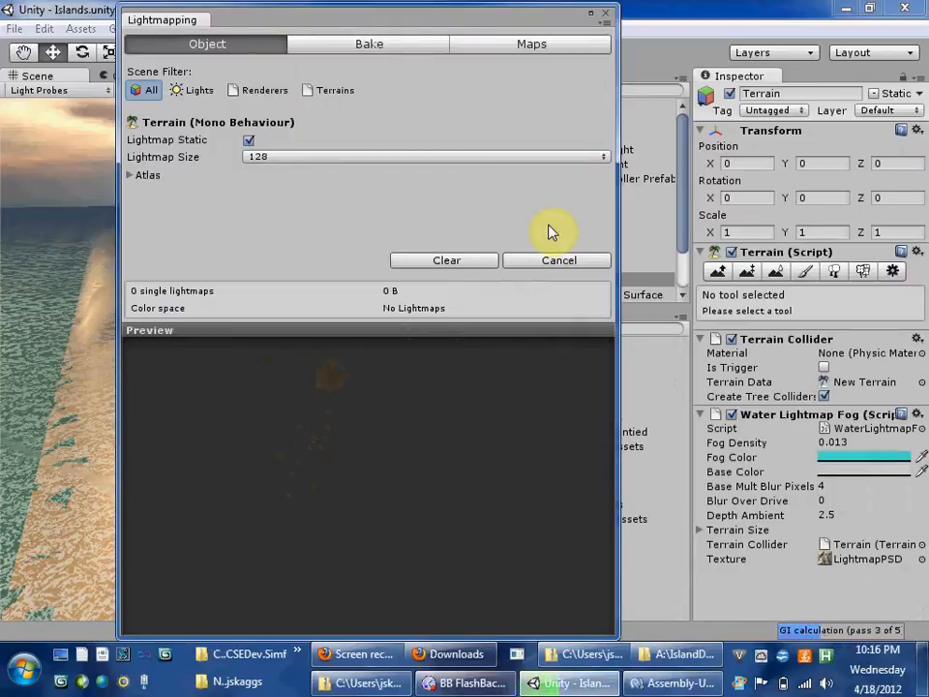
{"action": "mouse_move", "coordinate": [416, 165]}
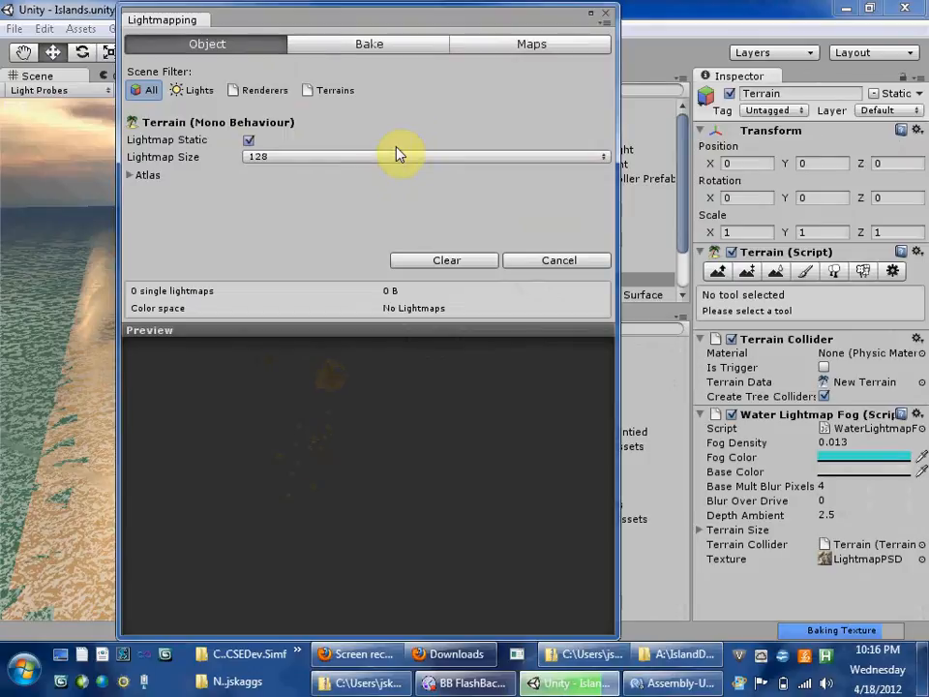
{"action": "mouse_move", "coordinate": [370, 167]}
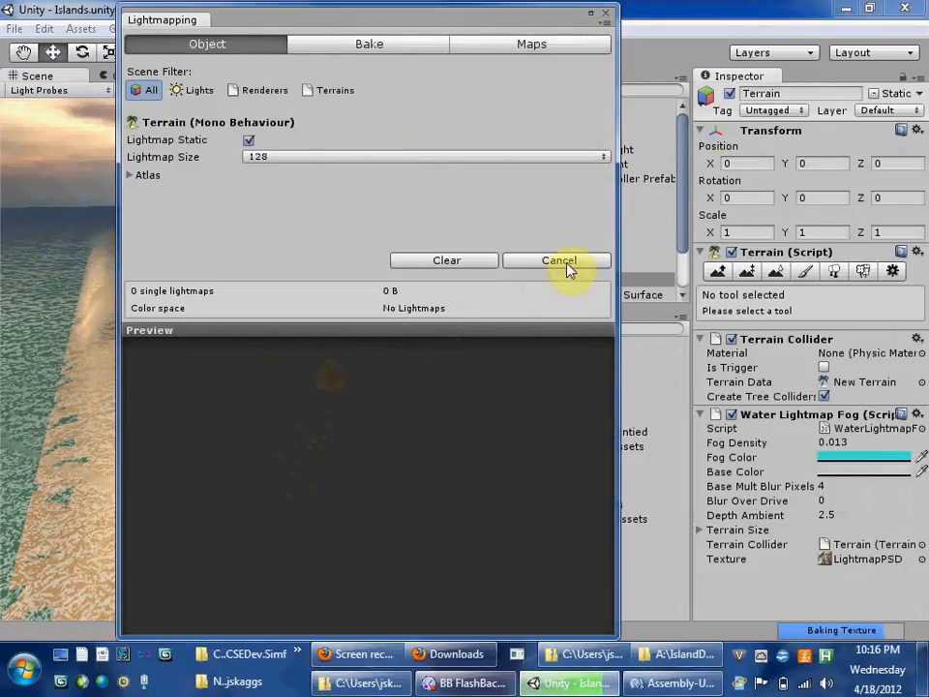
{"action": "mouse_move", "coordinate": [840, 632]}
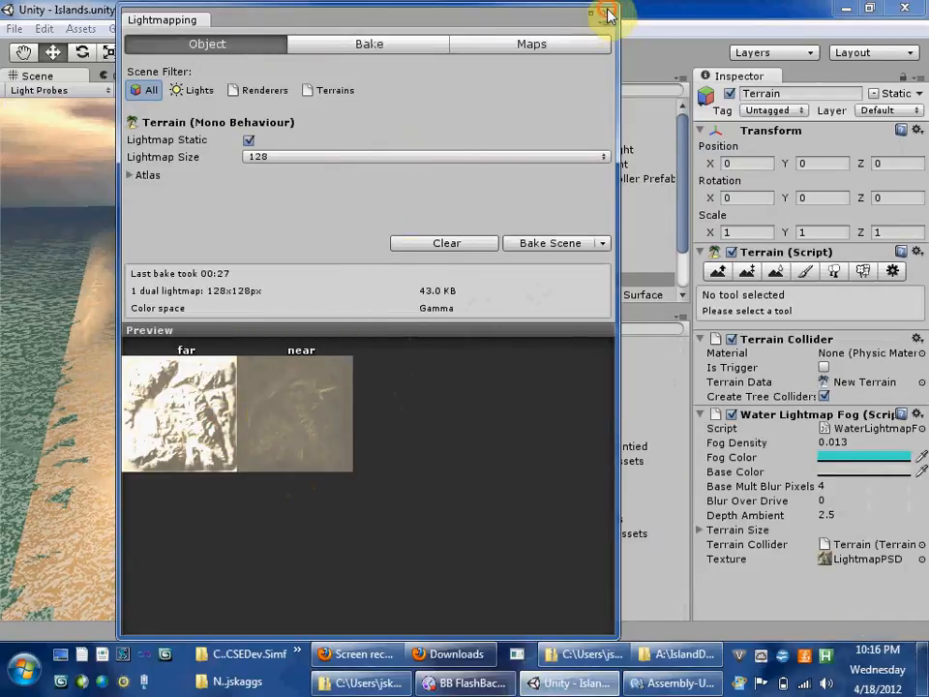
Close the Lightmapping window and bring up LightmapFar-0's import settings
{"action": "left_click", "coordinate": [608, 11]}
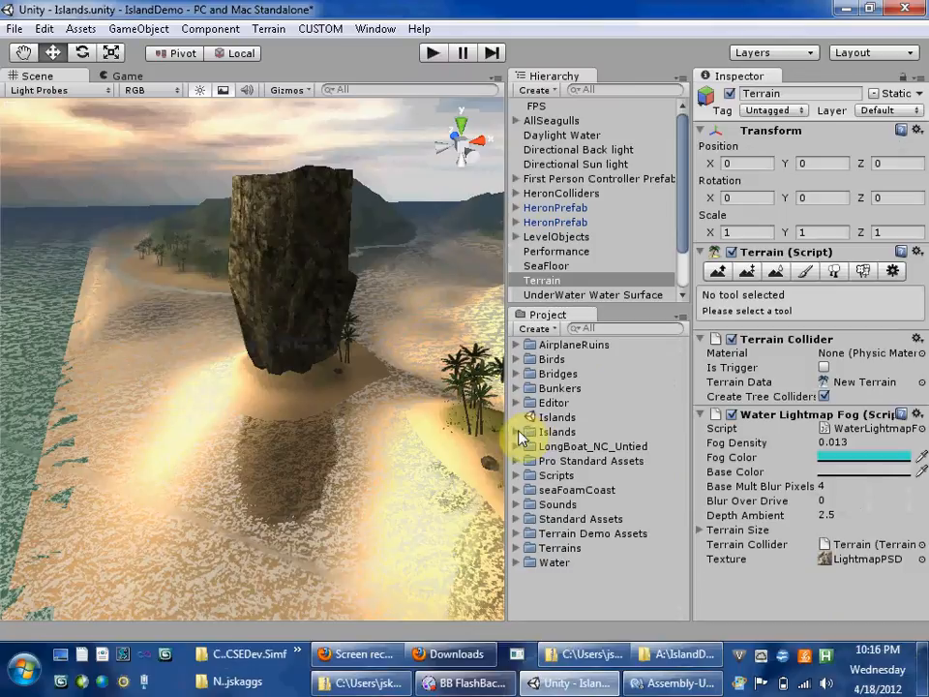
{"action": "mouse_move", "coordinate": [516, 436]}
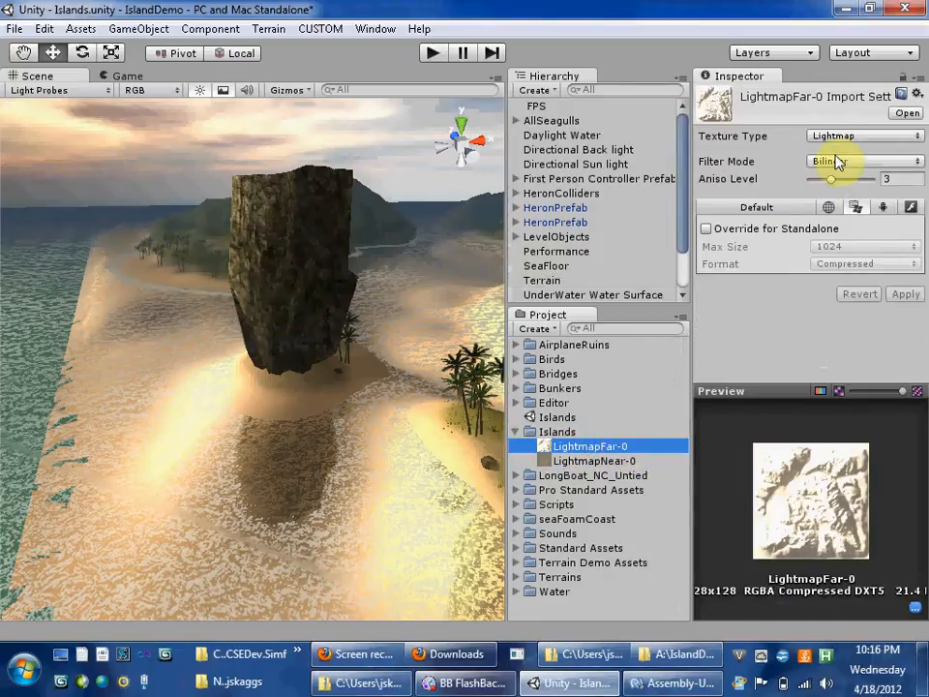
{"action": "left_click", "coordinate": [861, 135]}
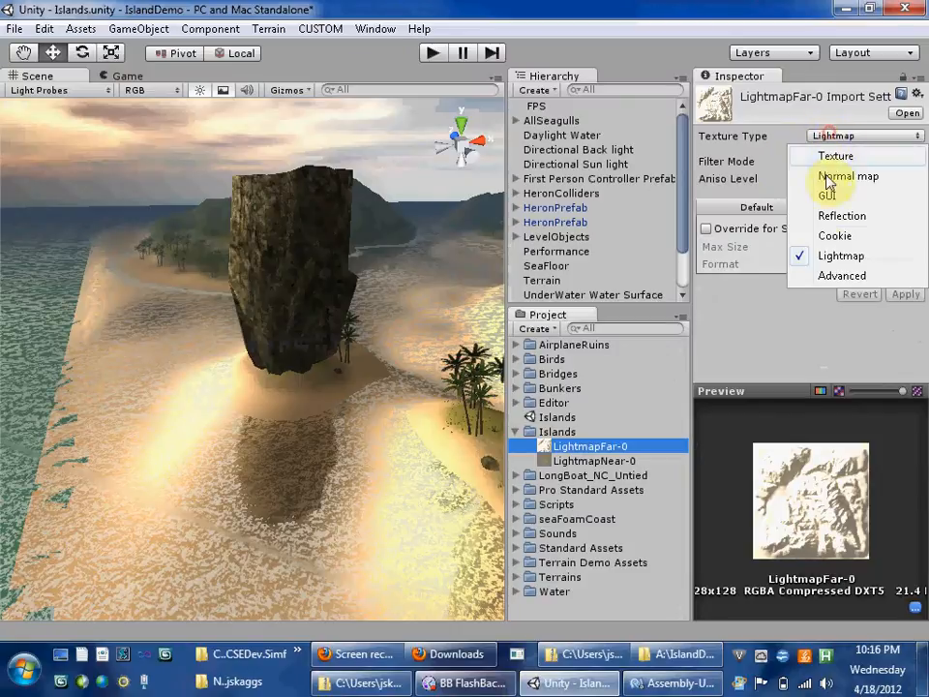
{"action": "left_click", "coordinate": [841, 276]}
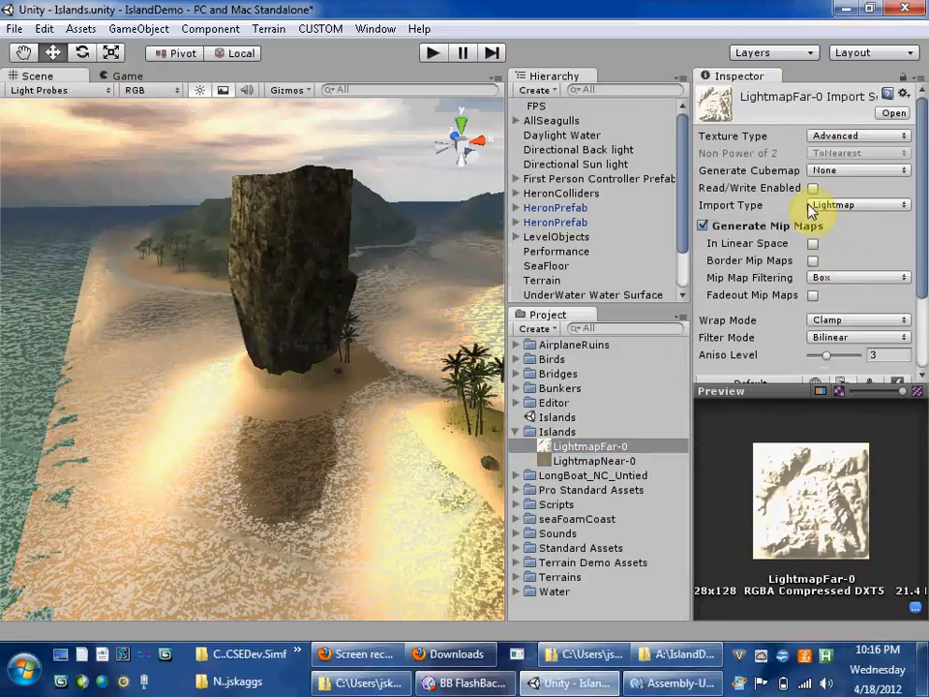
Enable Read/Write and override Standalone with ARGB 32 bit format
{"action": "left_click", "coordinate": [812, 187]}
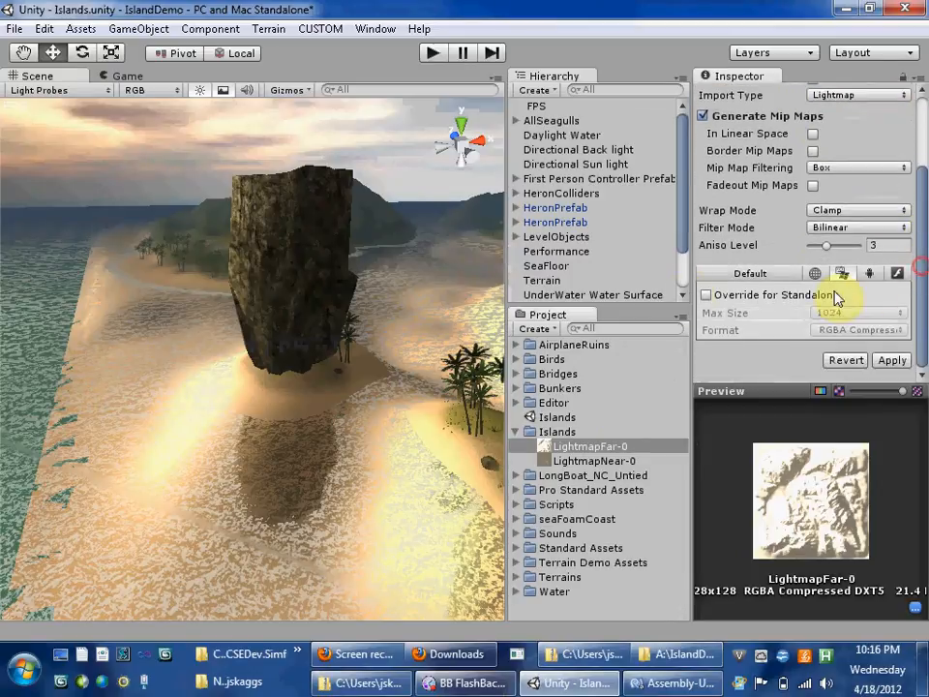
{"action": "left_click", "coordinate": [704, 294]}
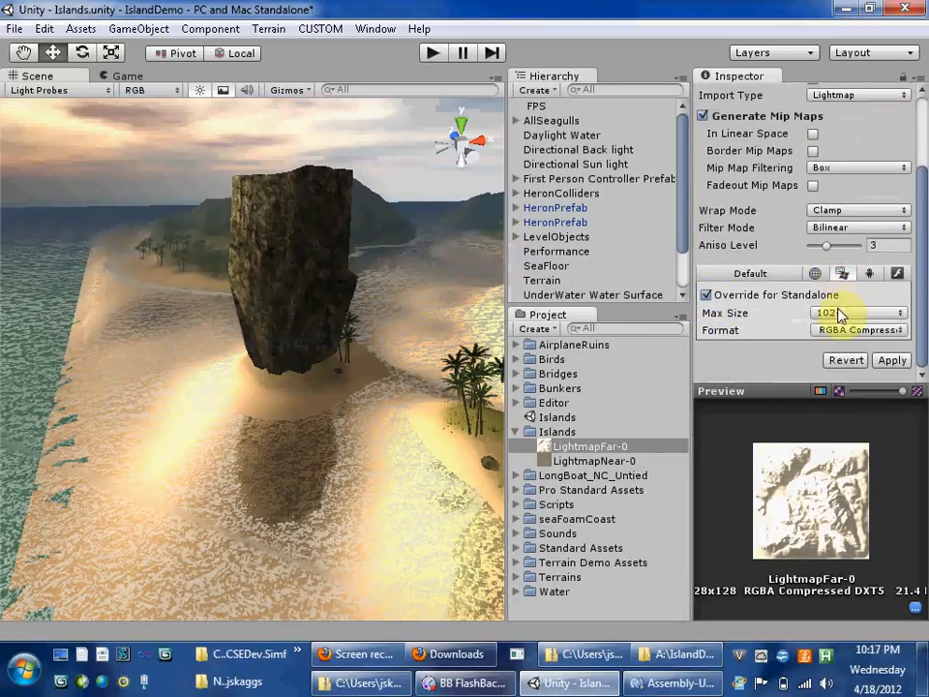
{"action": "left_click", "coordinate": [858, 330]}
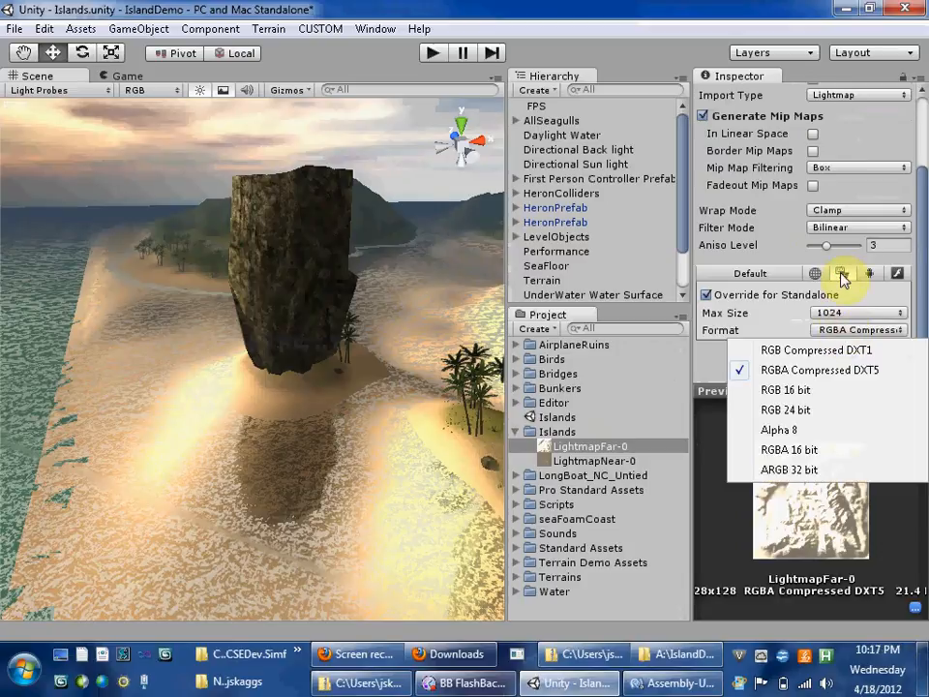
{"action": "mouse_move", "coordinate": [789, 449]}
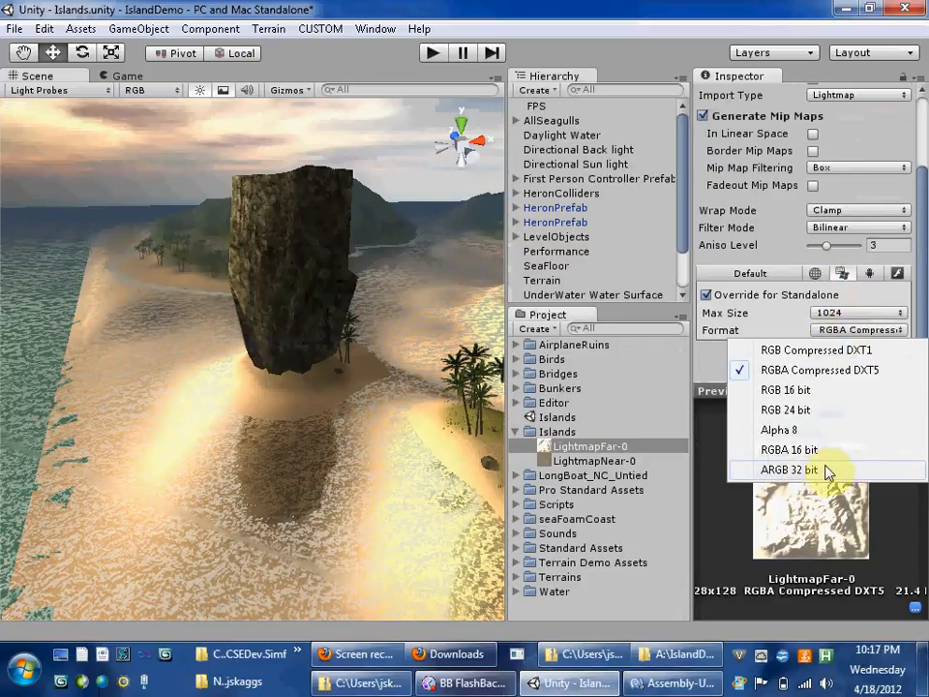
{"action": "left_click", "coordinate": [784, 469]}
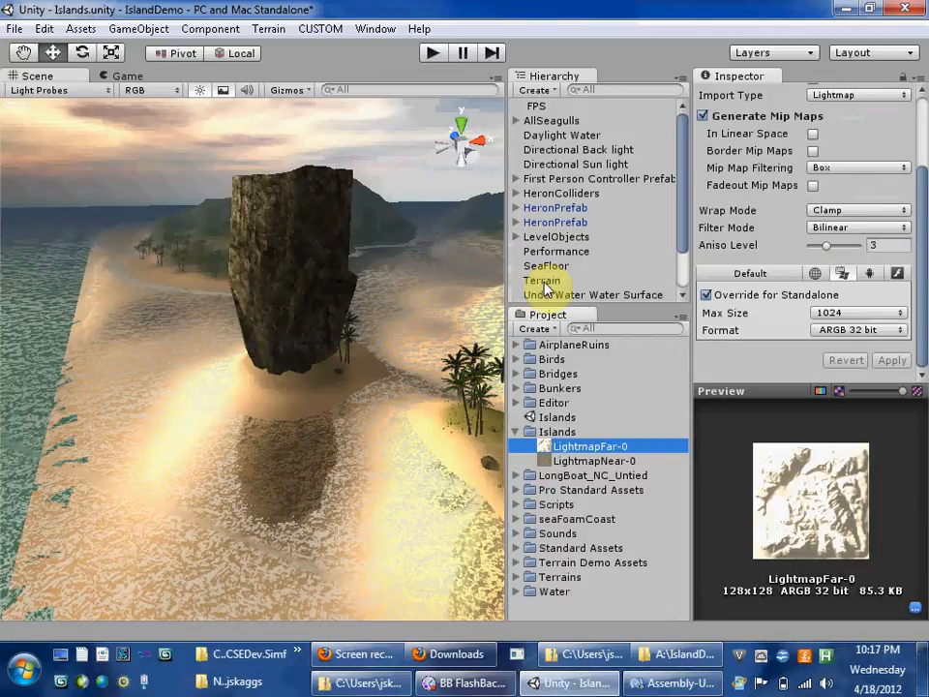
{"action": "mouse_move", "coordinate": [630, 557]}
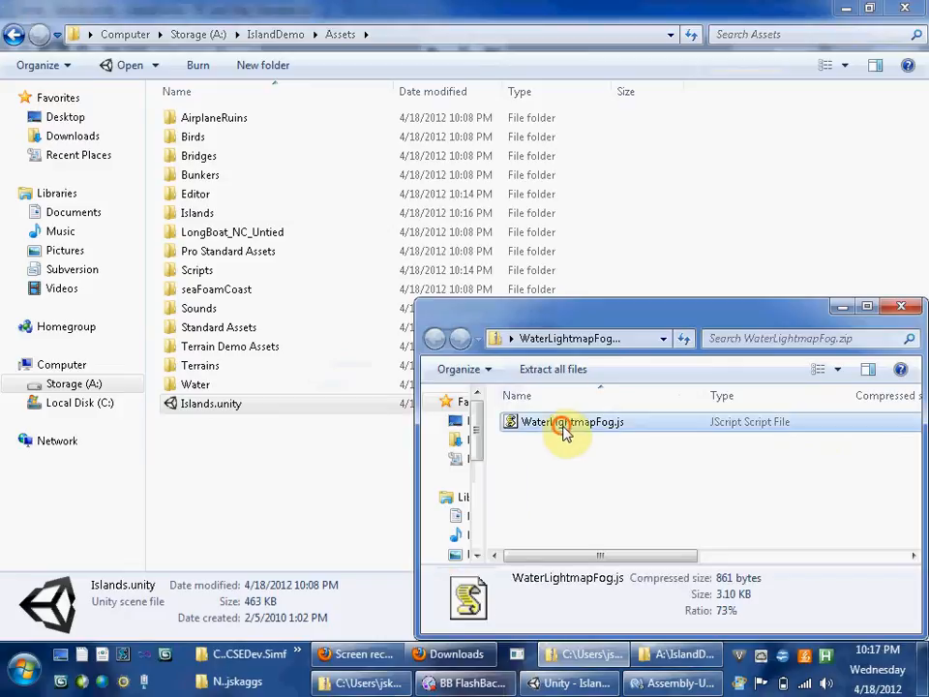
{"action": "mouse_move", "coordinate": [591, 431]}
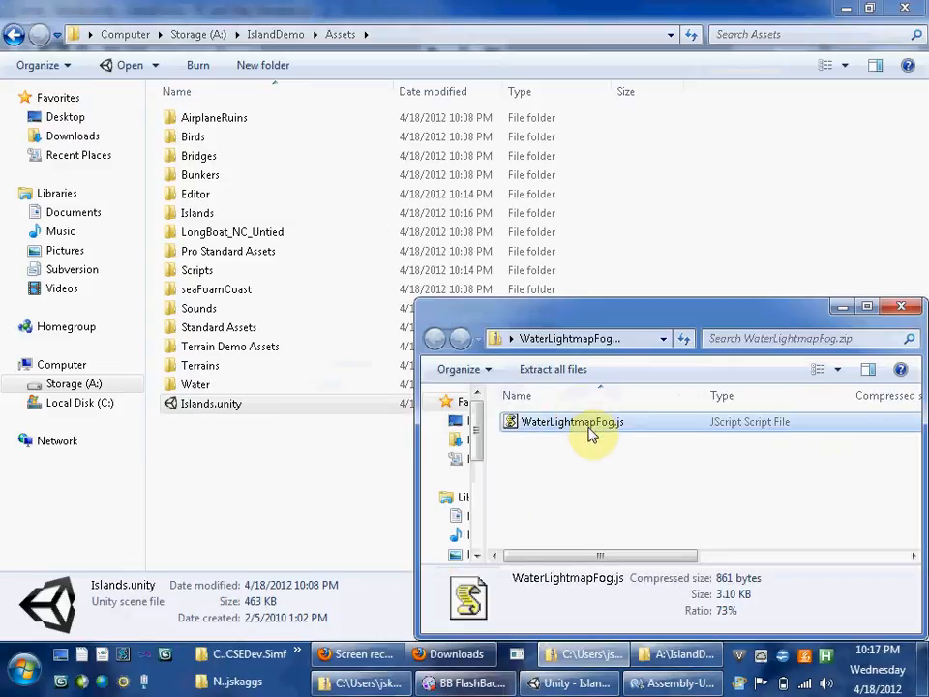
Copy WaterLightmapFog.js from the zip into Assets\Scripts, replacing the existing file
{"action": "right_click", "coordinate": [572, 422]}
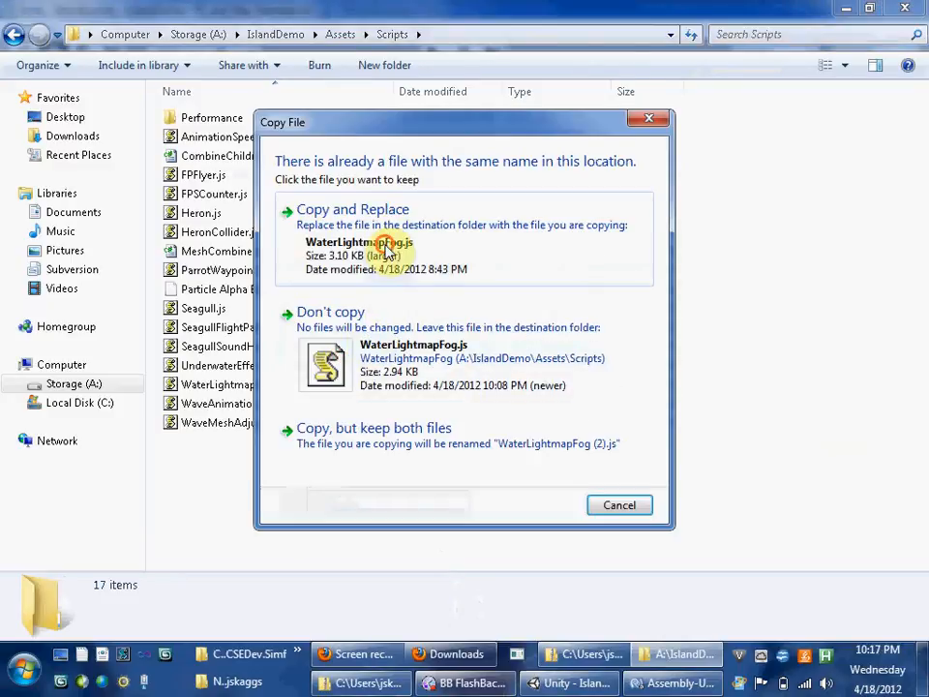
{"action": "left_click", "coordinate": [351, 209]}
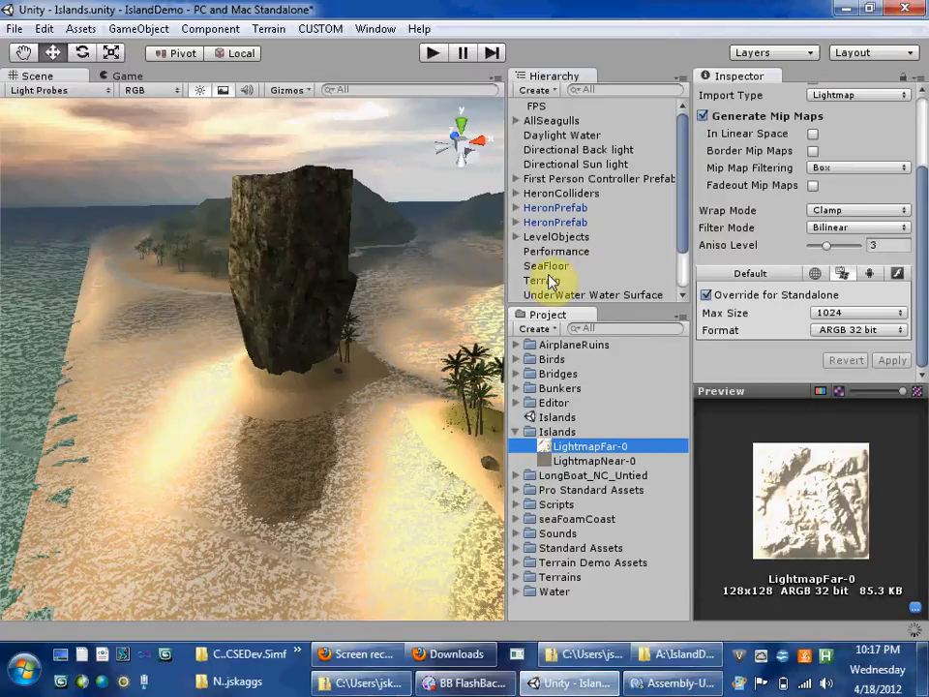
Assign LightmapFar-0 as the Terrain's Water Lightmap Fog texture and process the lightmap
{"action": "left_click", "coordinate": [542, 280]}
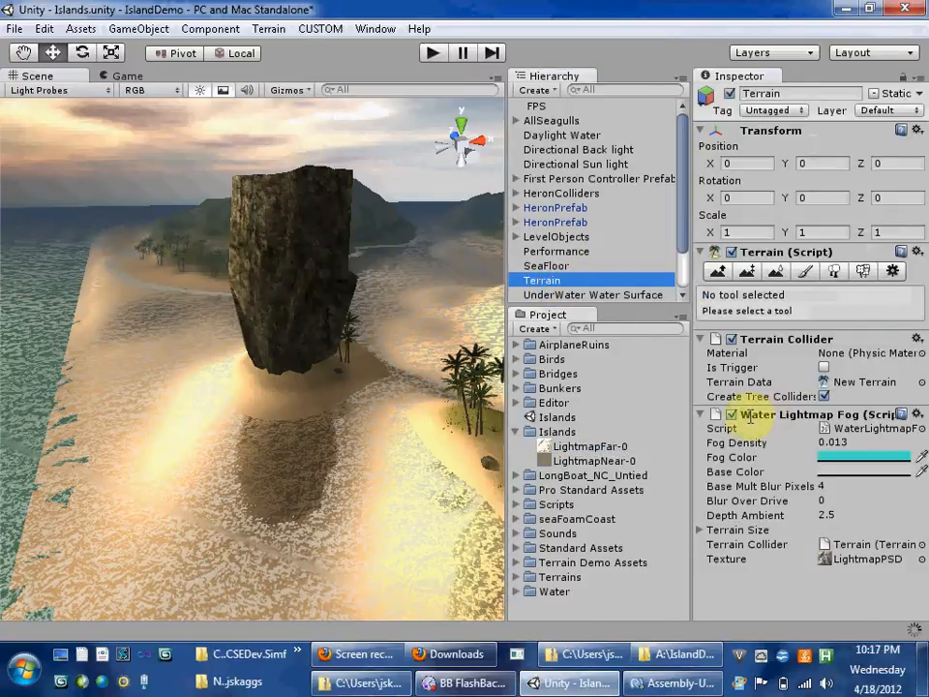
{"action": "left_click", "coordinate": [842, 442]}
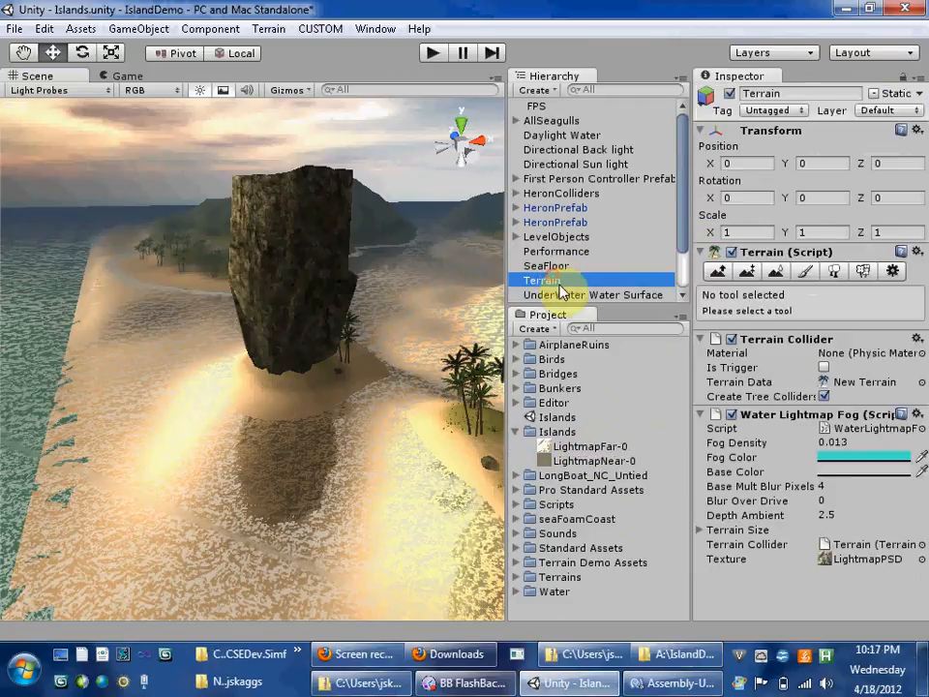
{"action": "left_click", "coordinate": [591, 446]}
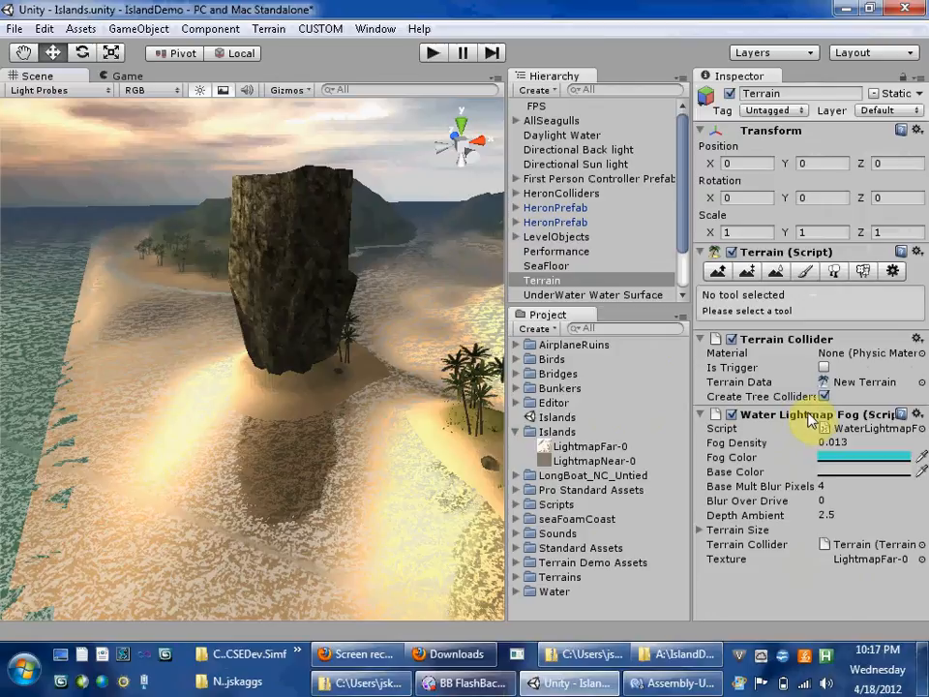
{"action": "left_click", "coordinate": [917, 412]}
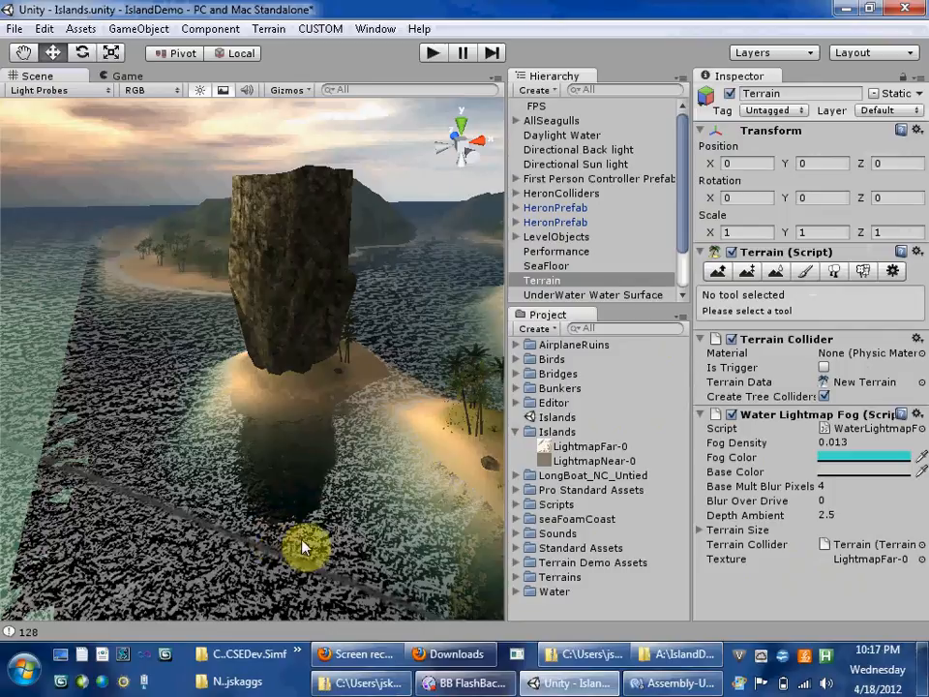
{"action": "mouse_move", "coordinate": [745, 479]}
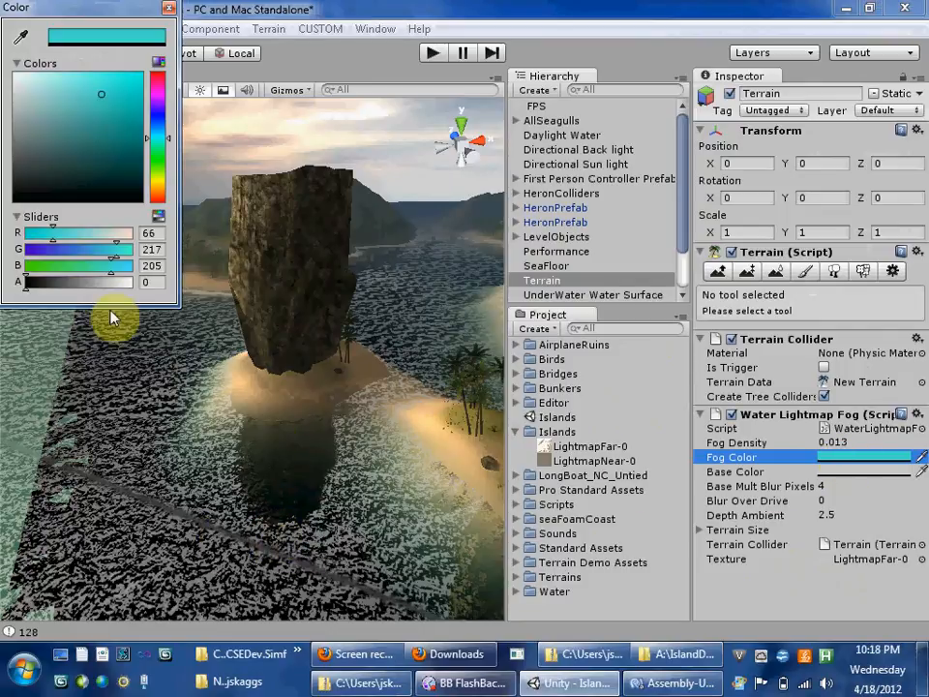
Drag the Fog Color alpha slider to 41
{"action": "left_click_drag", "start_coordinate": [26, 281], "coordinate": [50, 282]}
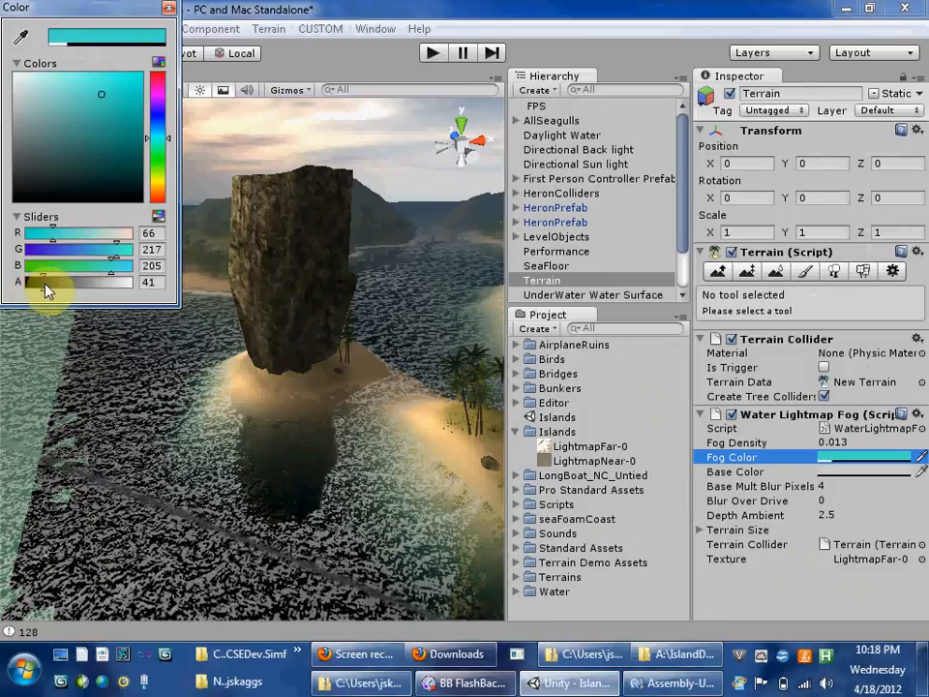
{"action": "left_click_drag", "start_coordinate": [53, 282], "coordinate": [44, 282]}
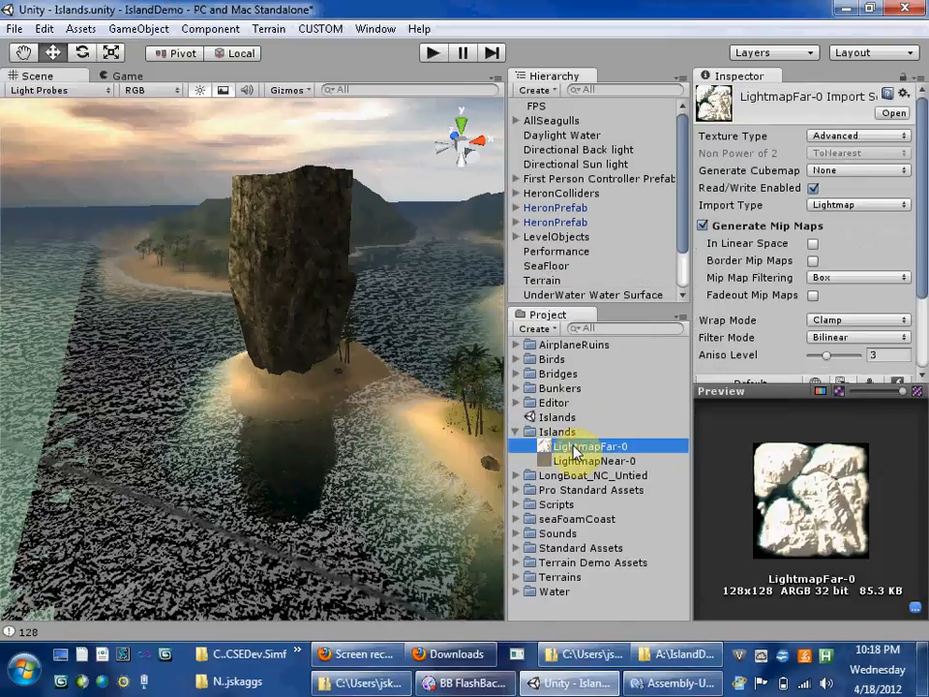
Reimport LightmapFar-0 and apply the Water Lightmap Fog to the terrain lightmap
{"action": "right_click", "coordinate": [590, 446]}
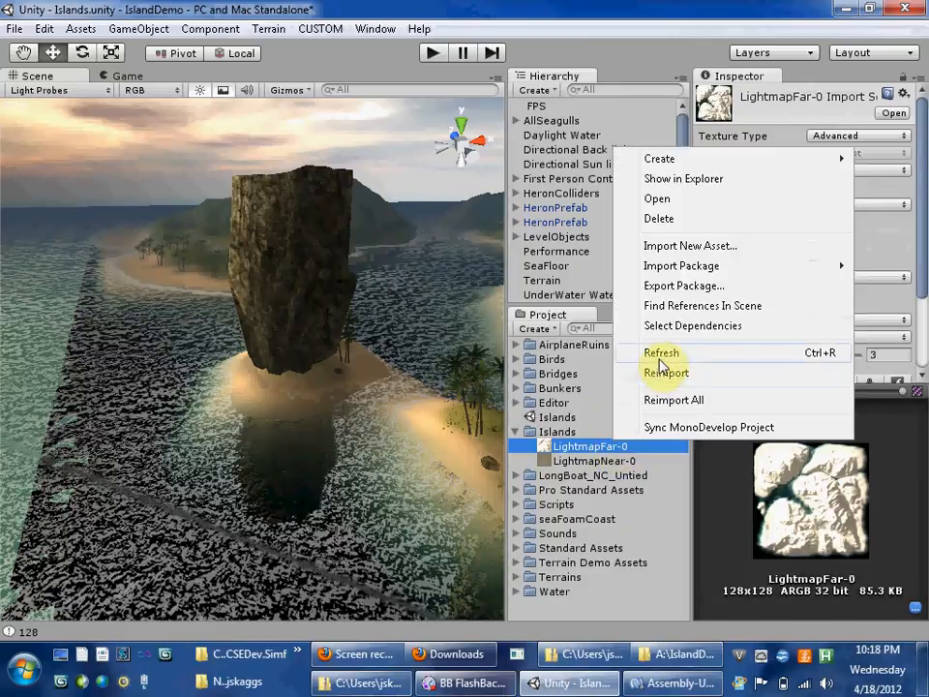
{"action": "left_click", "coordinate": [665, 372]}
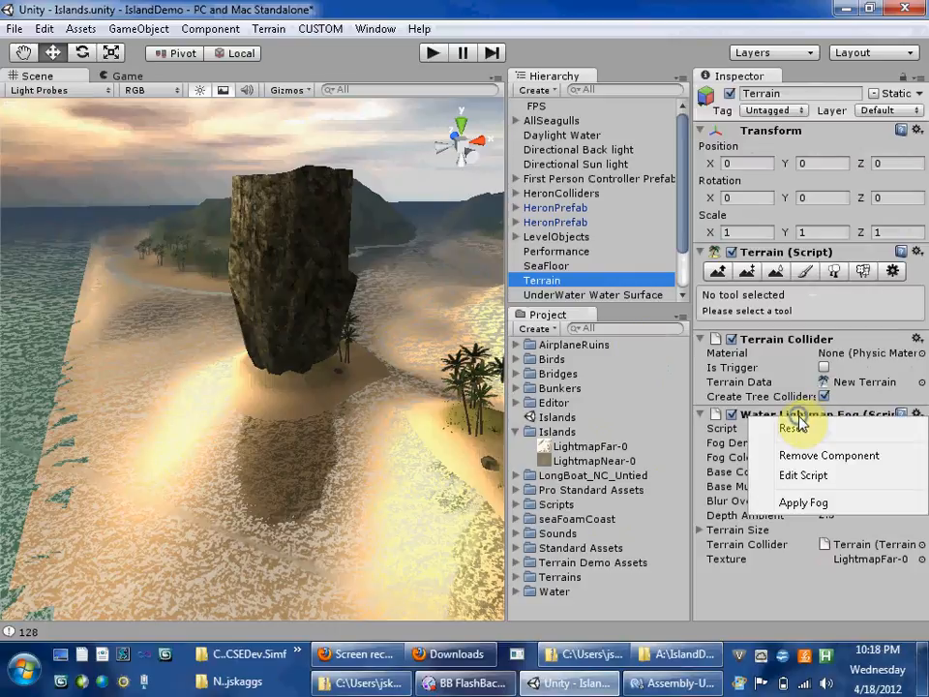
{"action": "left_click", "coordinate": [794, 428]}
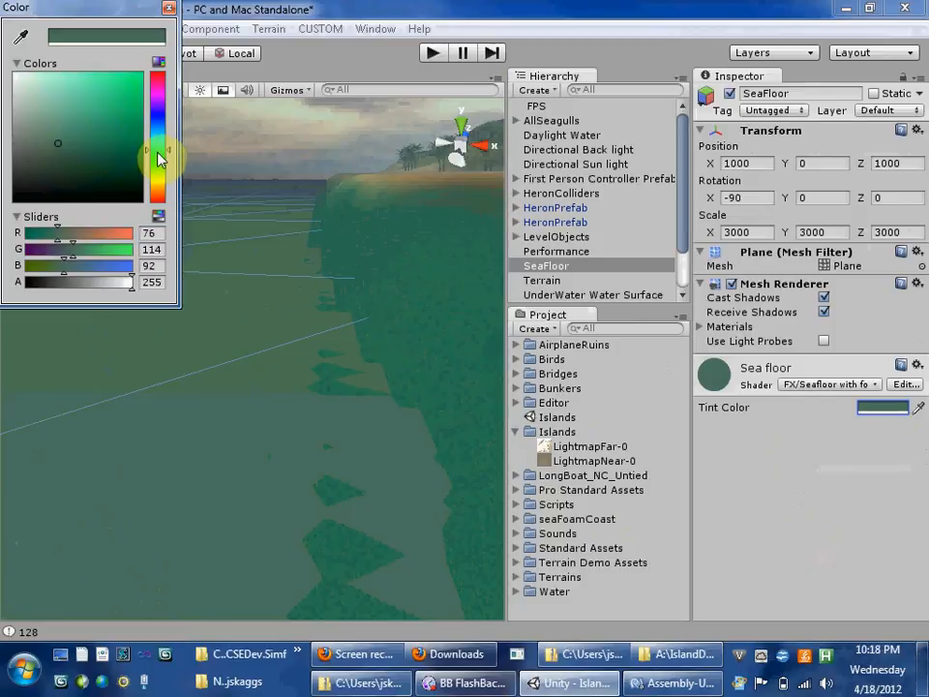
Pick a dark green Tint Color for the Sea floor material
{"action": "left_click", "coordinate": [97, 145]}
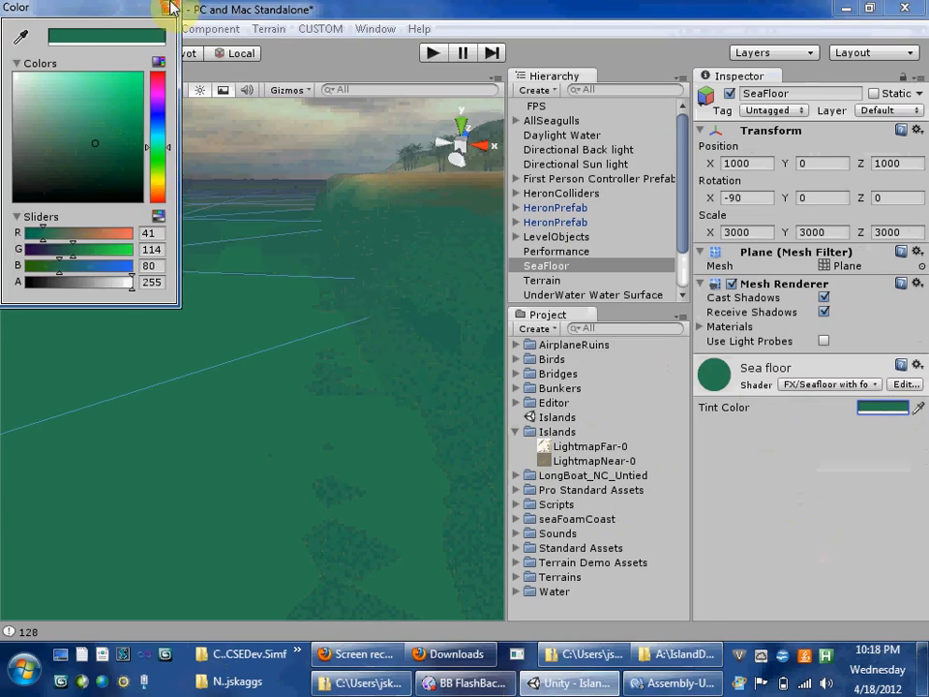
{"action": "left_click", "coordinate": [305, 566]}
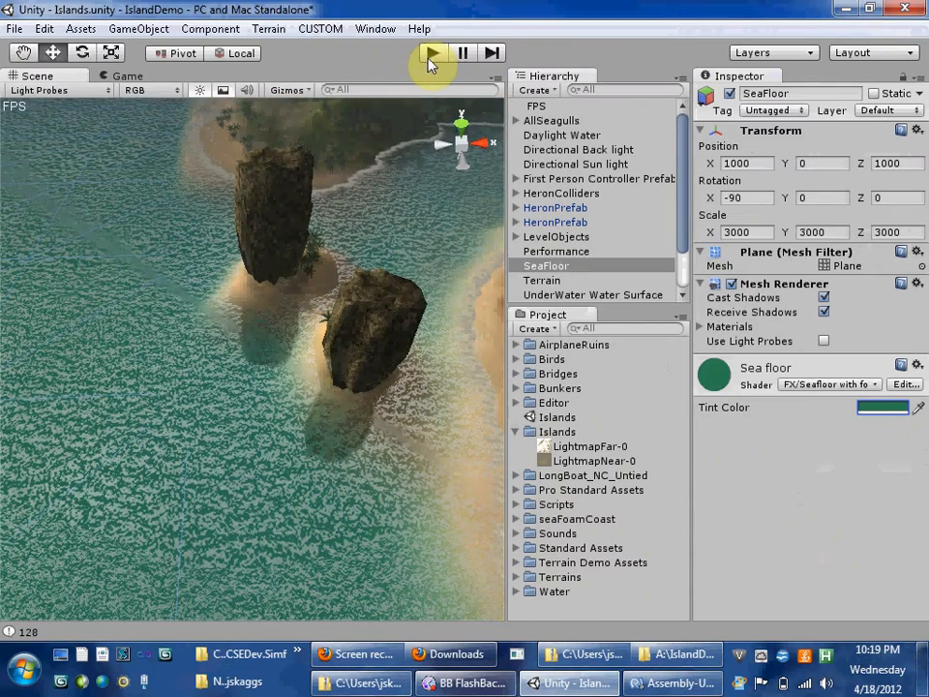
Enter Play mode to run the Island Demo
{"action": "left_click", "coordinate": [431, 53]}
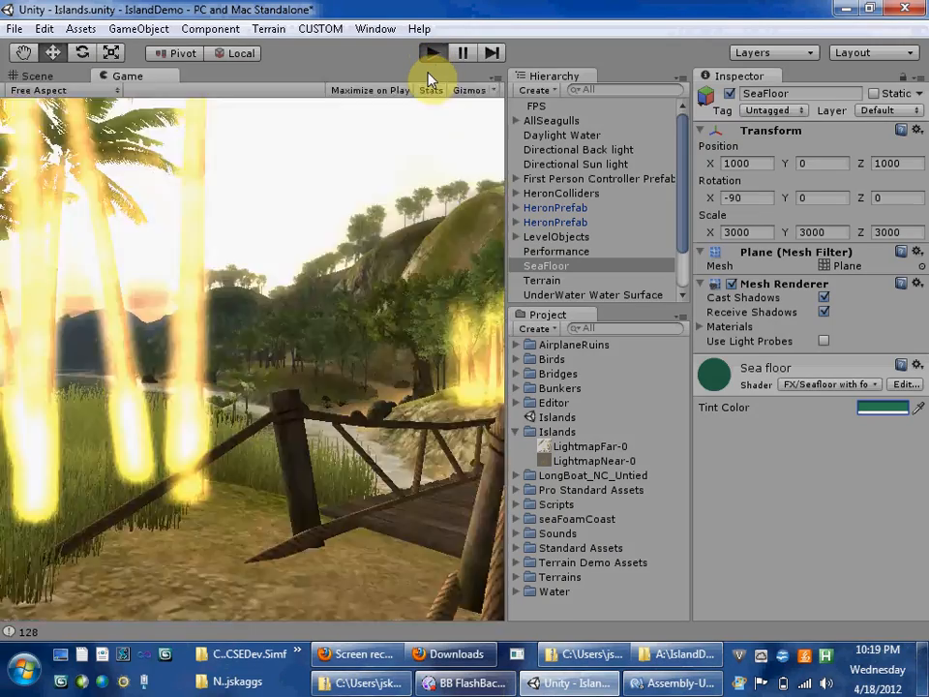